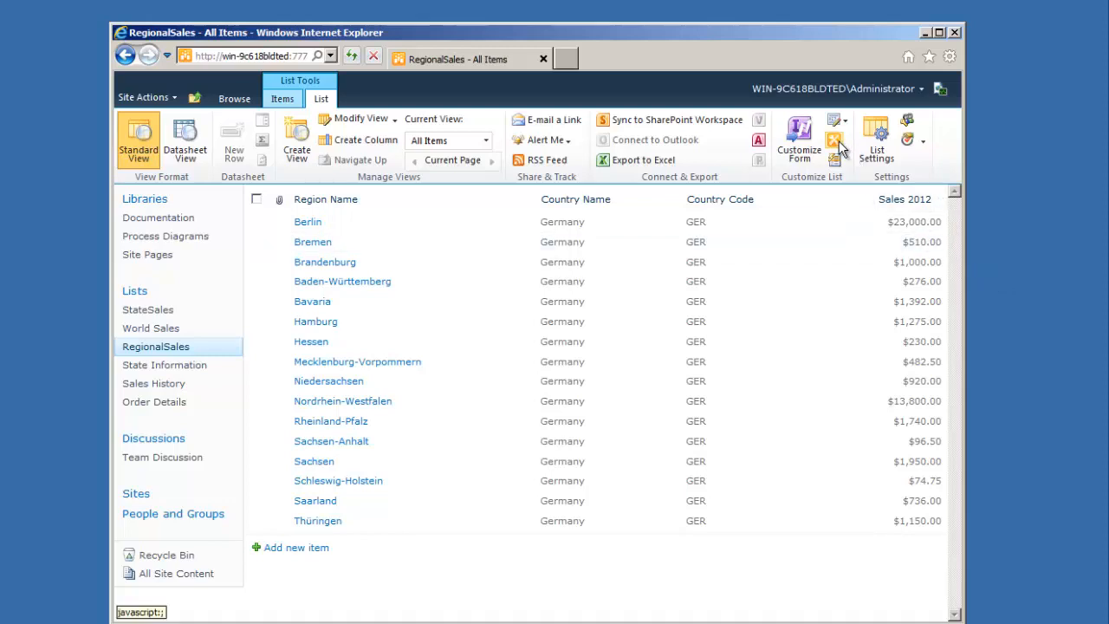
mouse_move(835, 142)
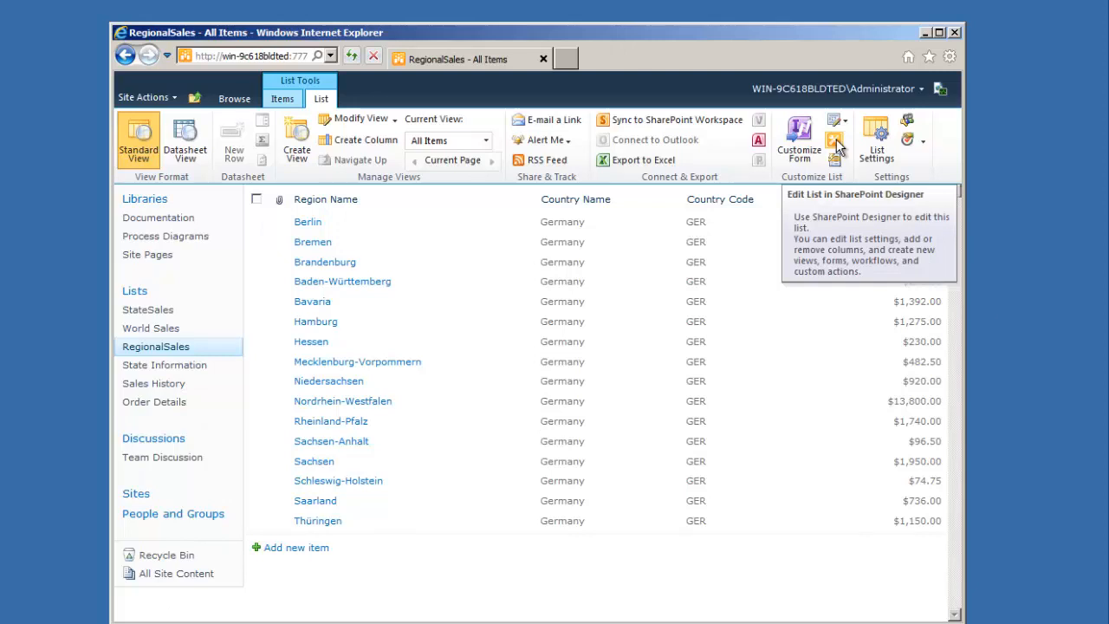
Edit the RegionalSales list in SharePoint Designer from the List ribbon
left_click(833, 142)
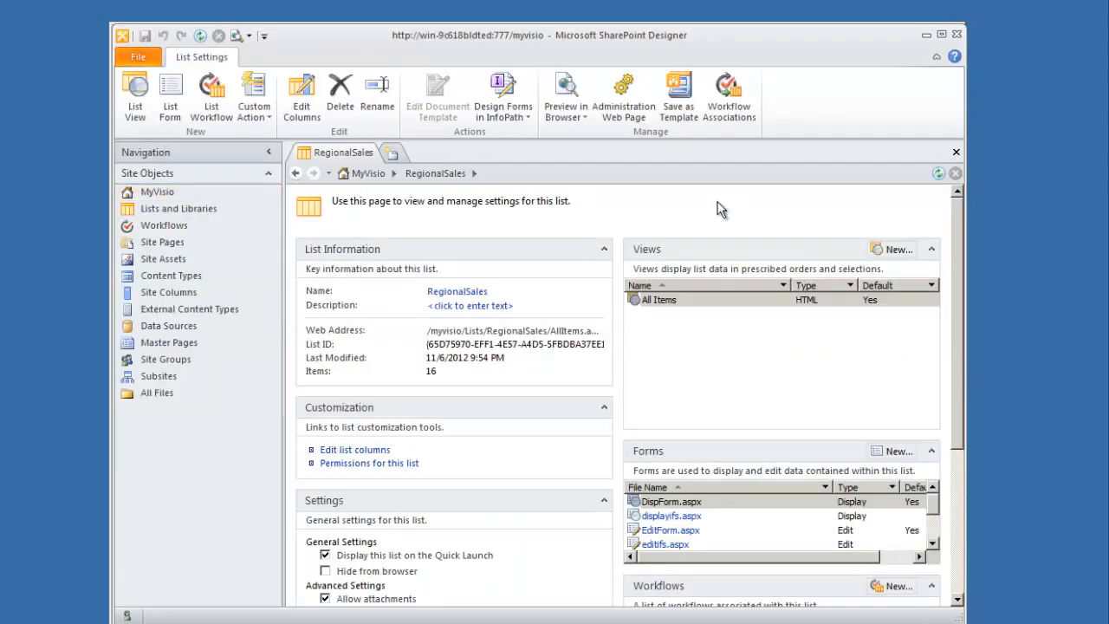
mouse_move(702, 210)
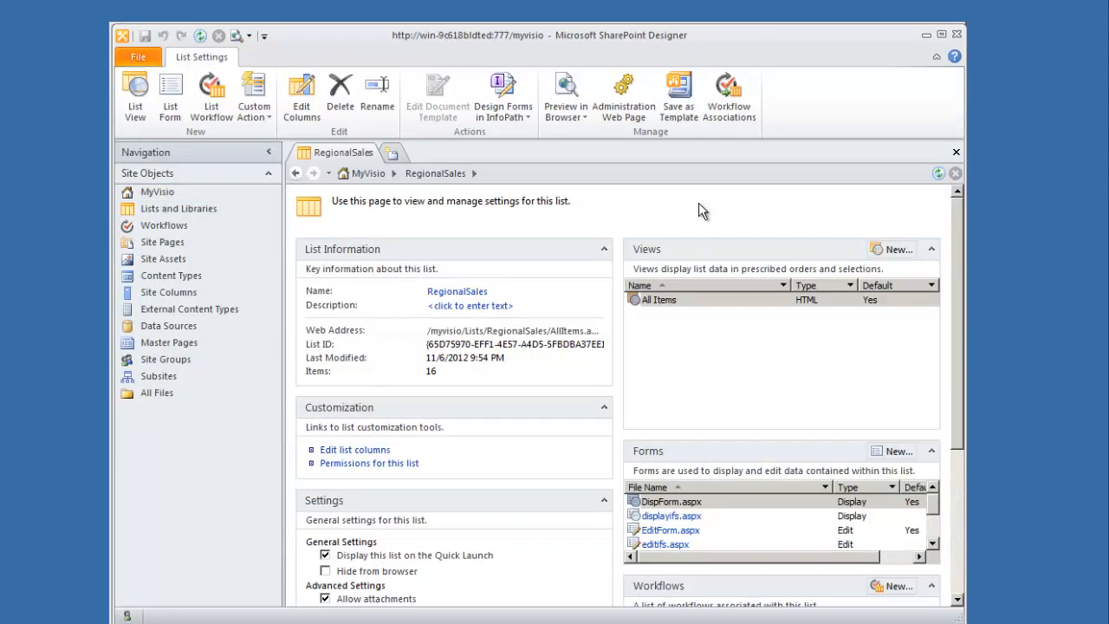
mouse_move(683, 211)
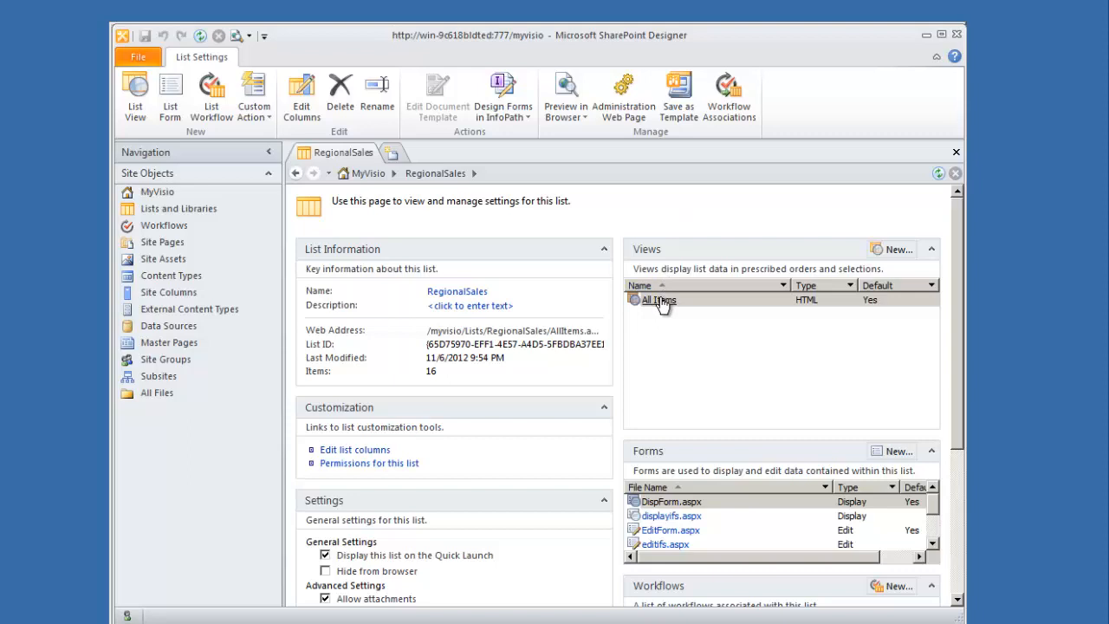
Open the RegionalSales All Items view in design mode
double_click(659, 298)
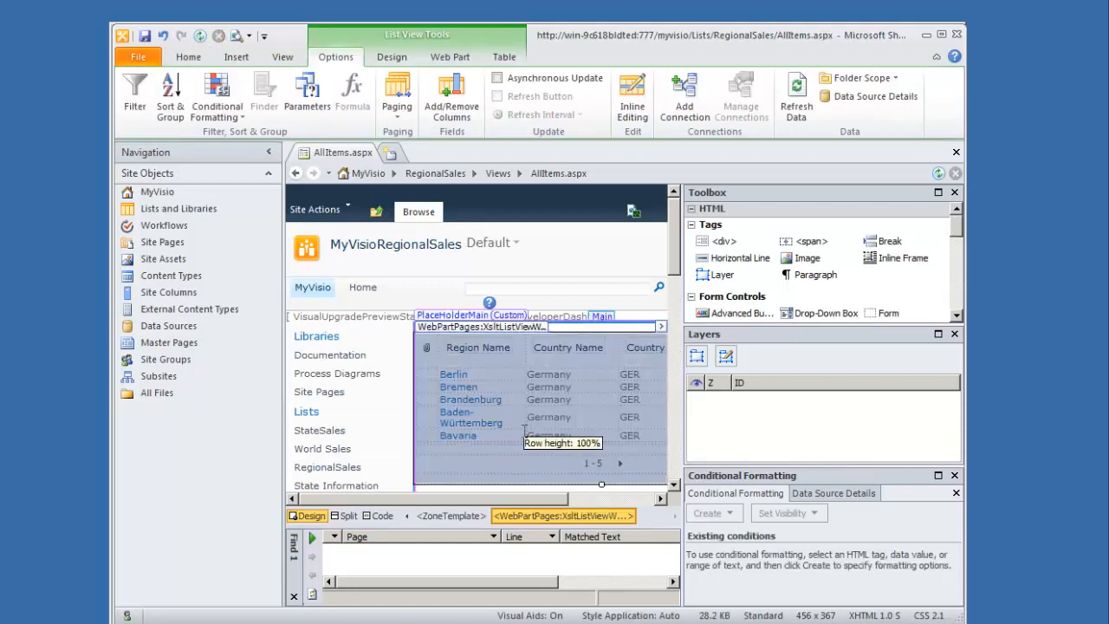
mouse_move(499, 503)
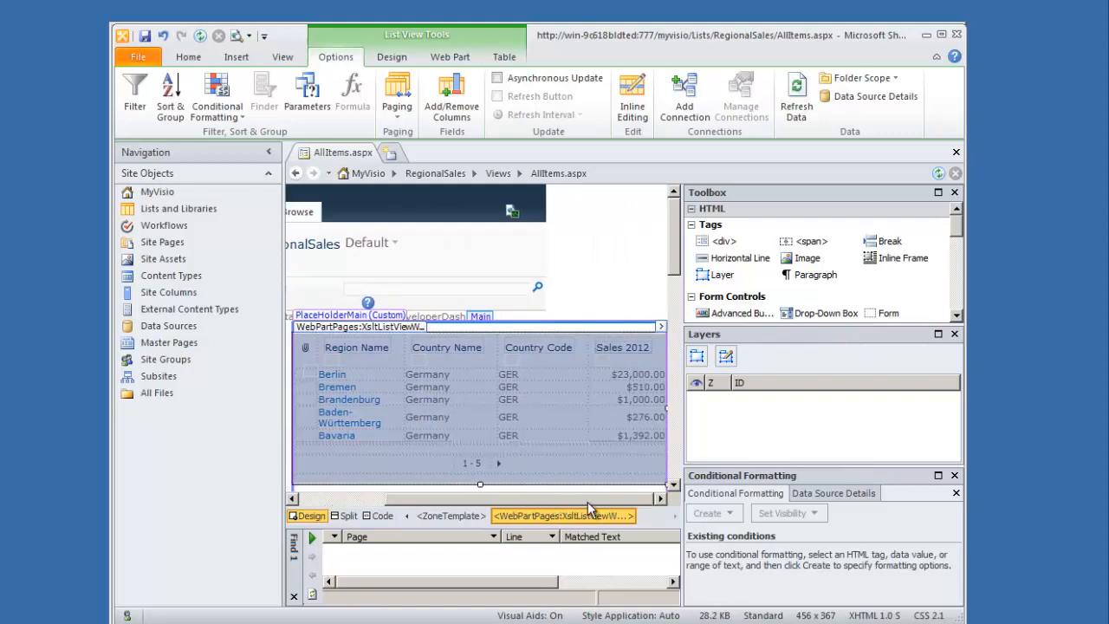
mouse_move(596, 391)
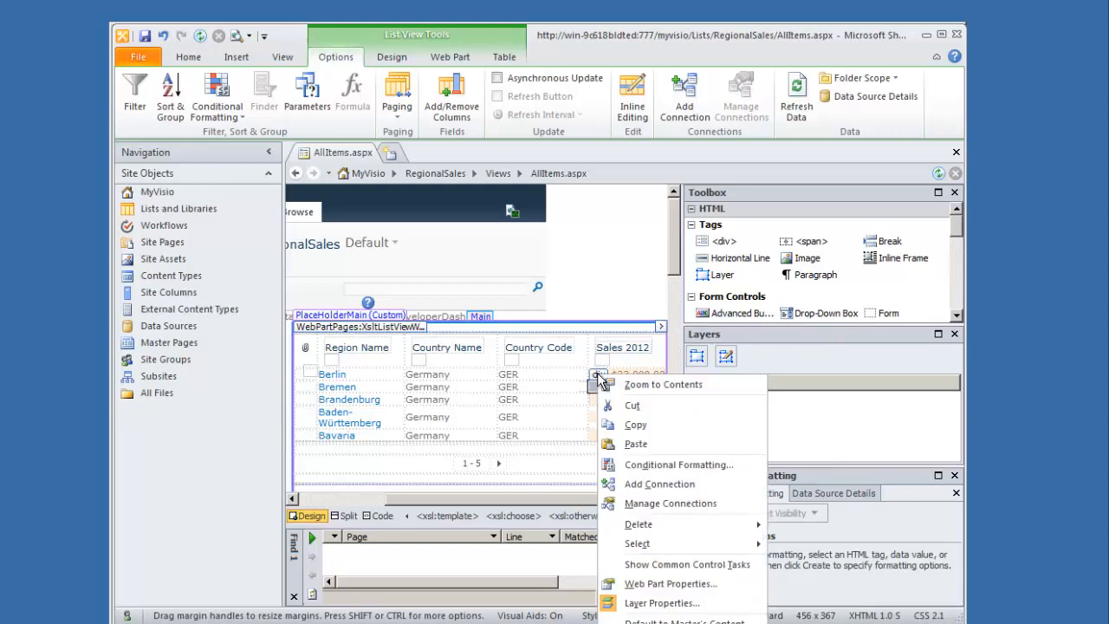
mouse_move(672, 465)
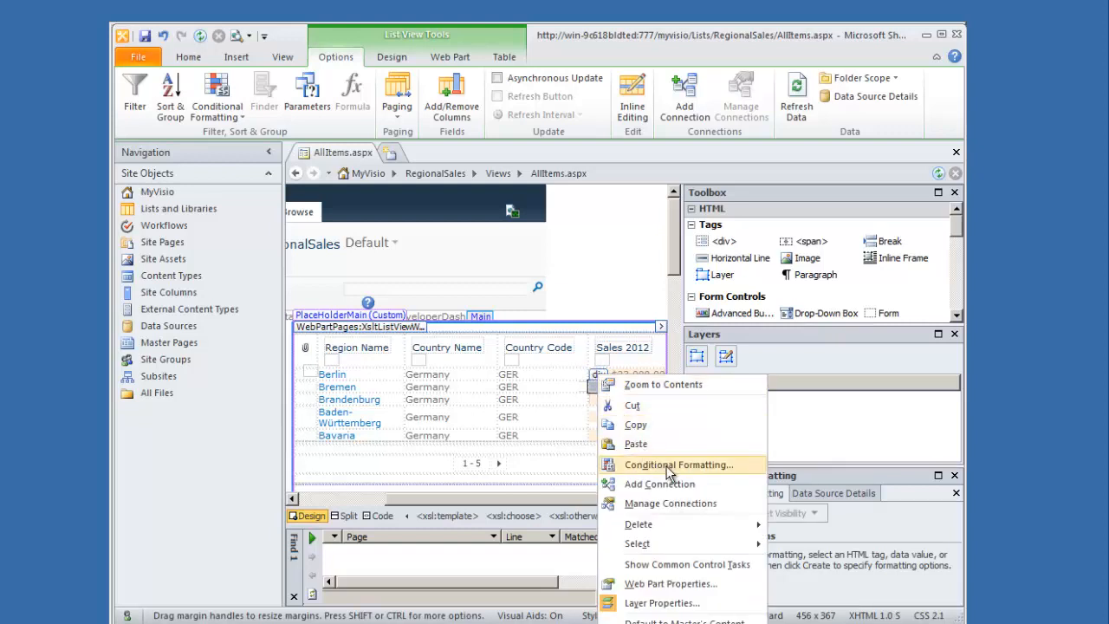
mouse_move(689, 474)
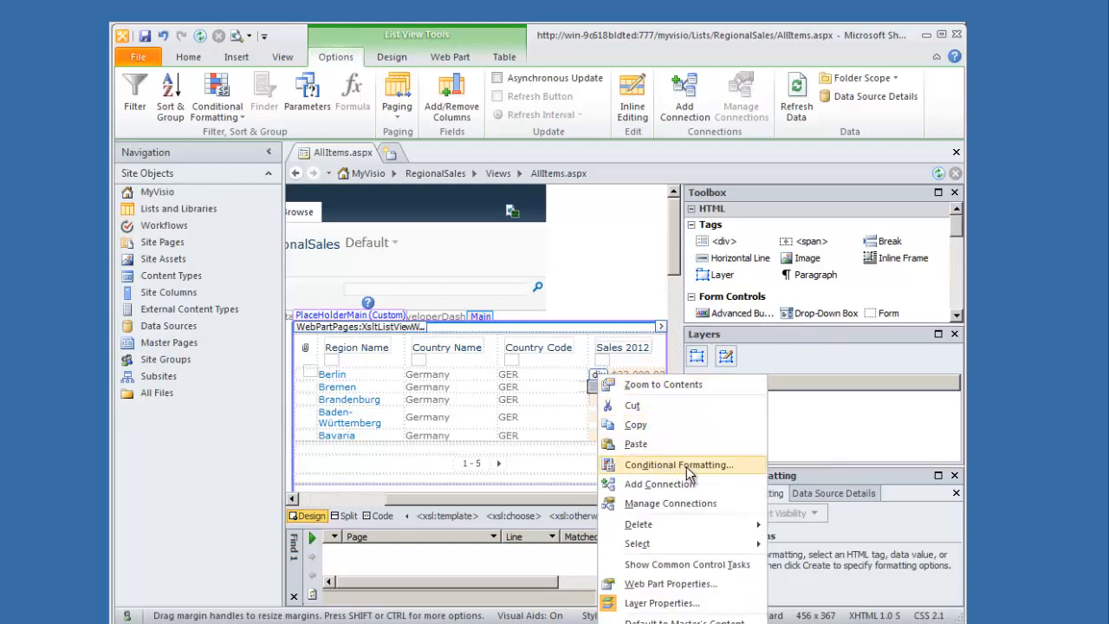
Bring up Conditional Formatting for the first Sales 2012 amount
left_click(679, 465)
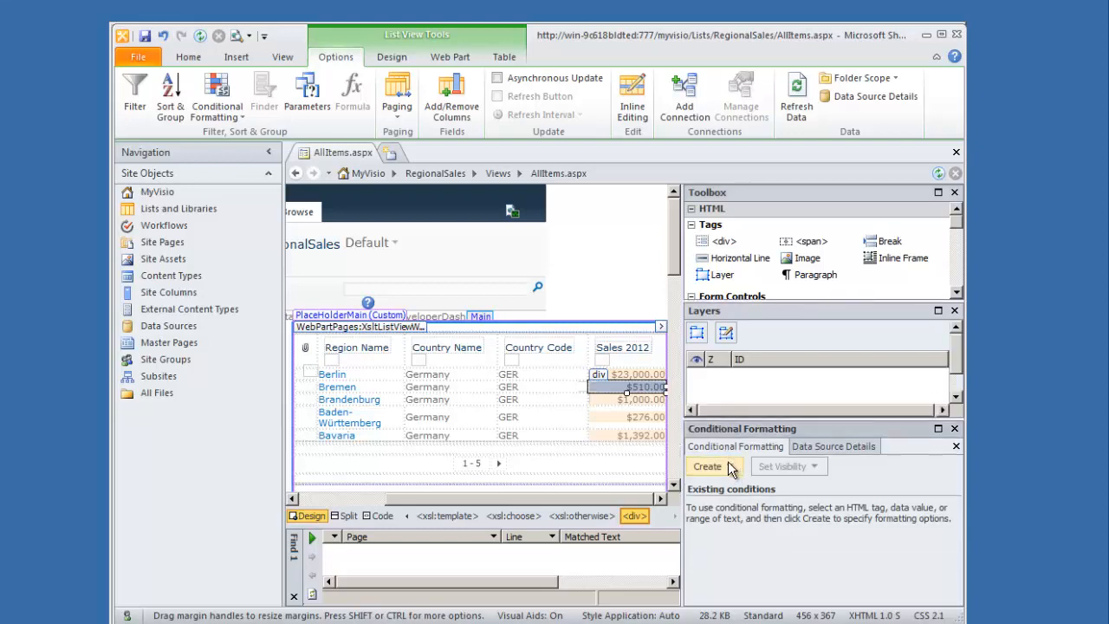
Create a new Apply Formatting rule, reaching the Condition Criteria dialog
left_click(708, 466)
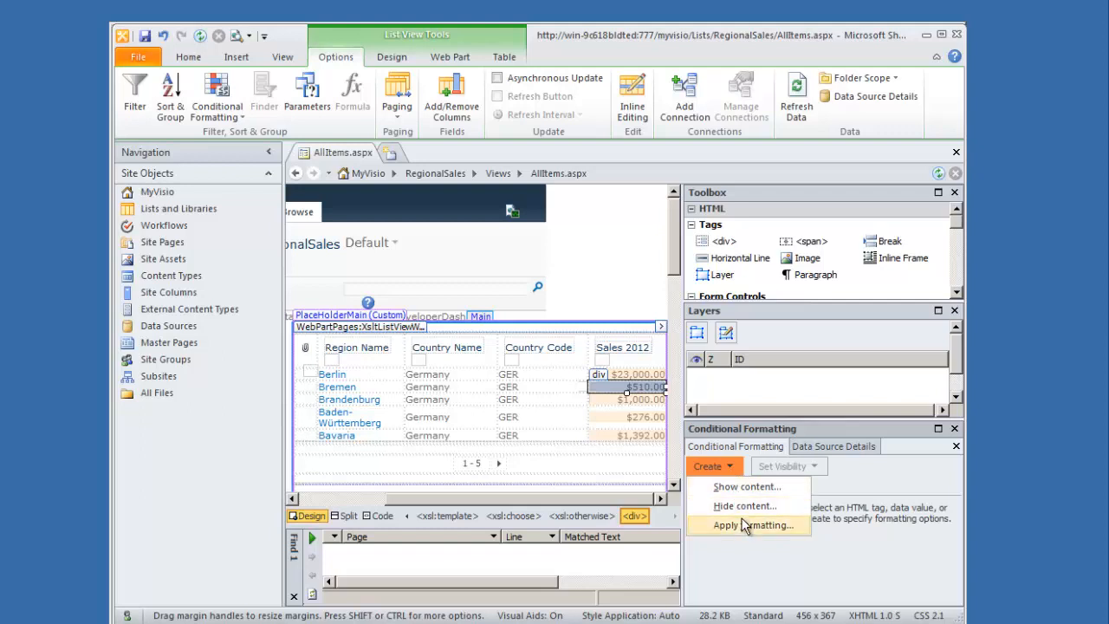
left_click(755, 525)
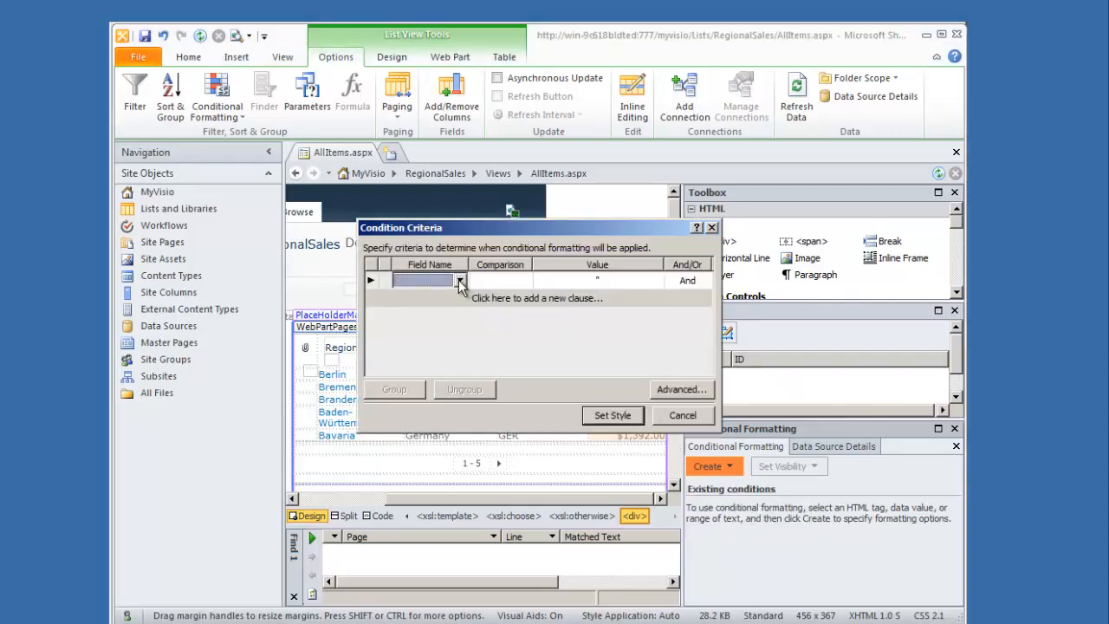
Define the condition Sales 2012 Less Than 1000, joined with And
left_click(461, 281)
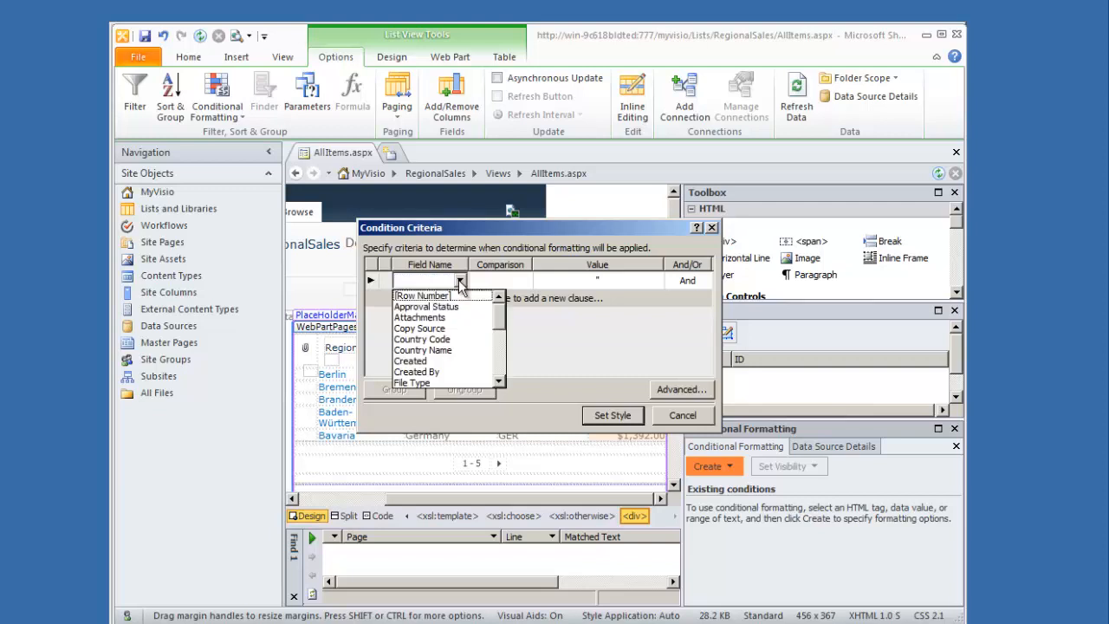
scroll("down", 3)
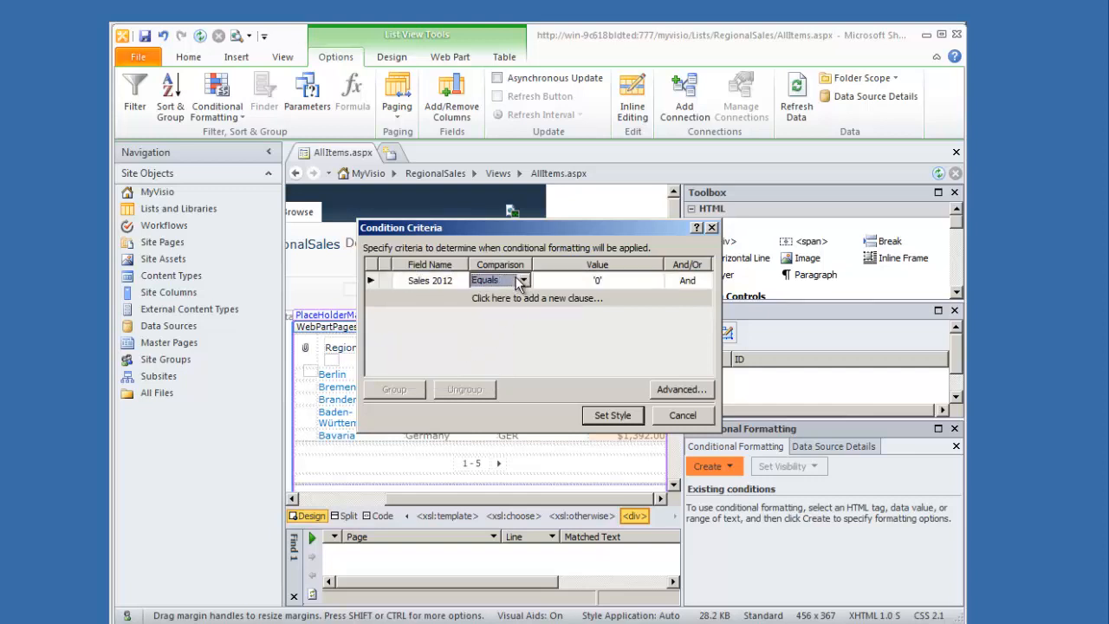
left_click(523, 280)
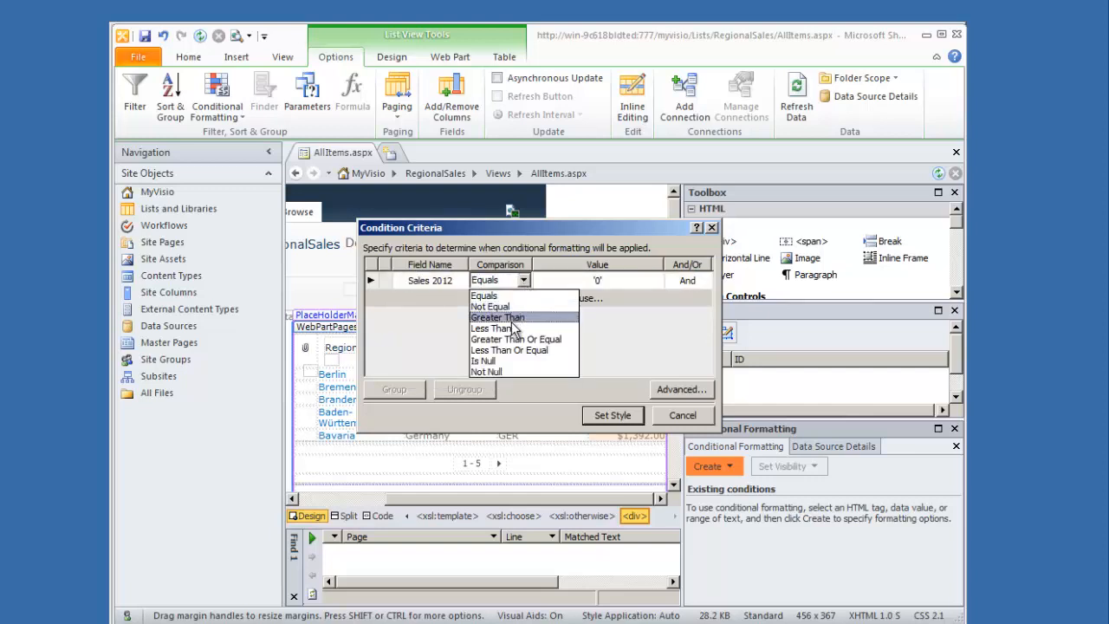
left_click(492, 327)
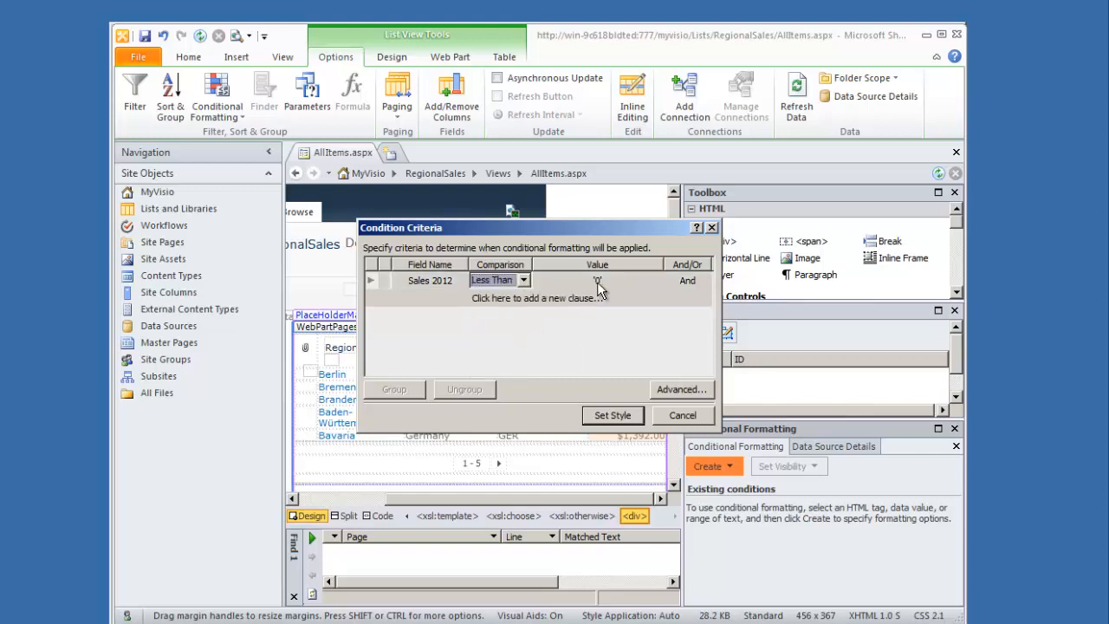
type("10")
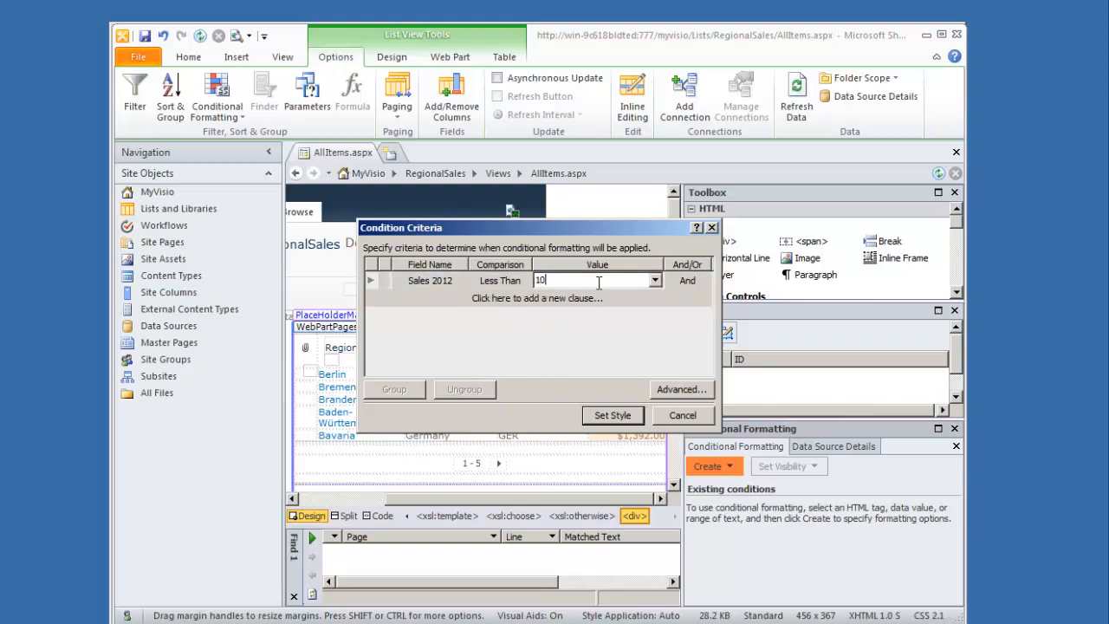
type("000")
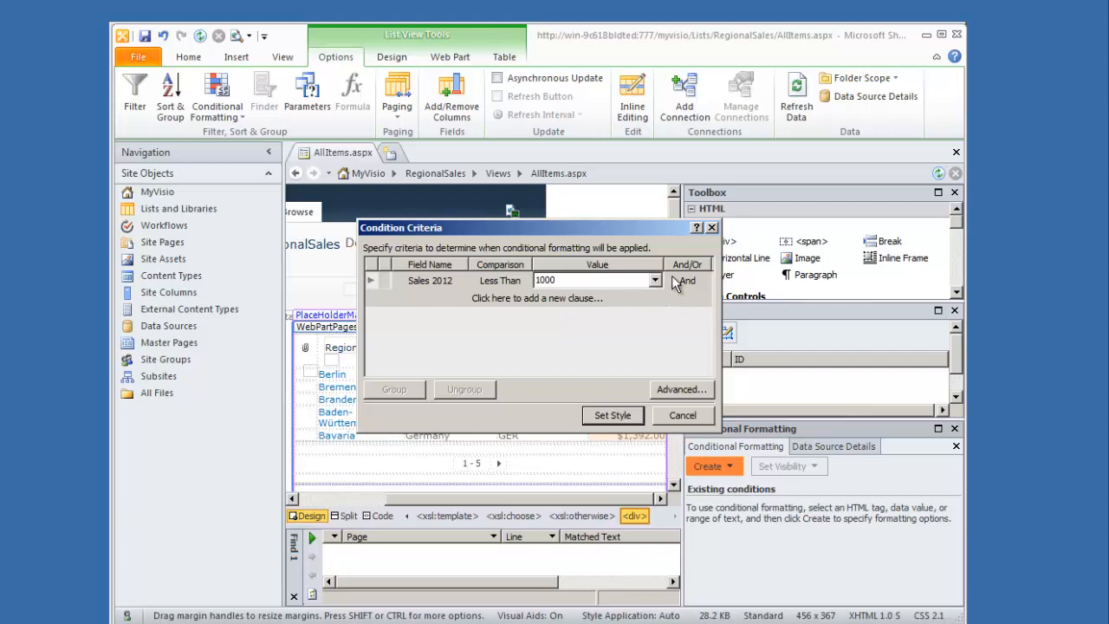
left_click(706, 280)
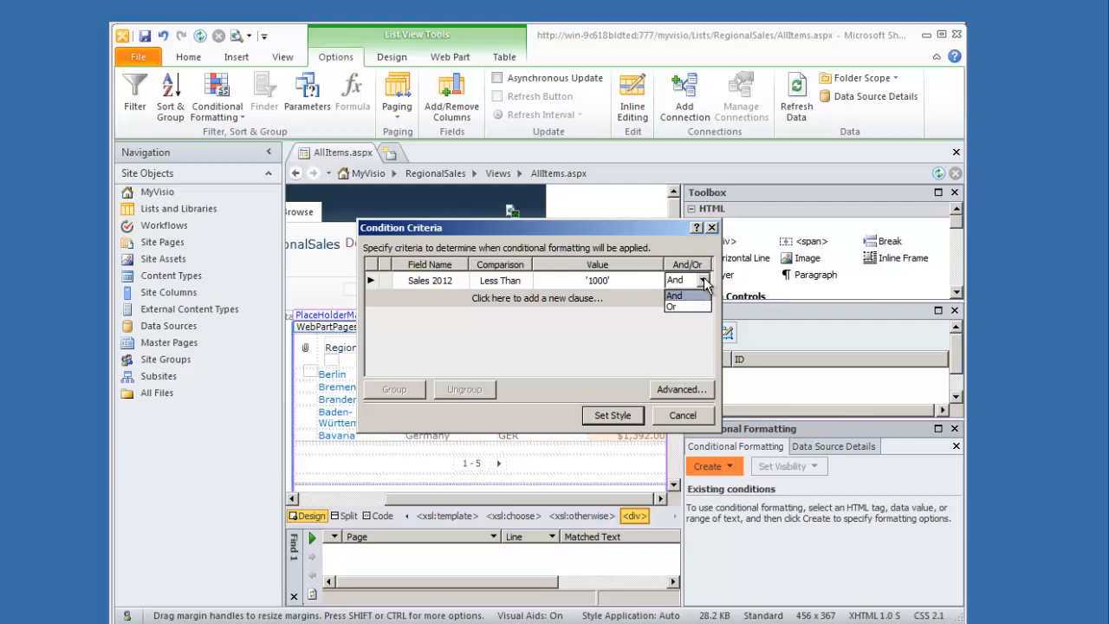
left_click(674, 295)
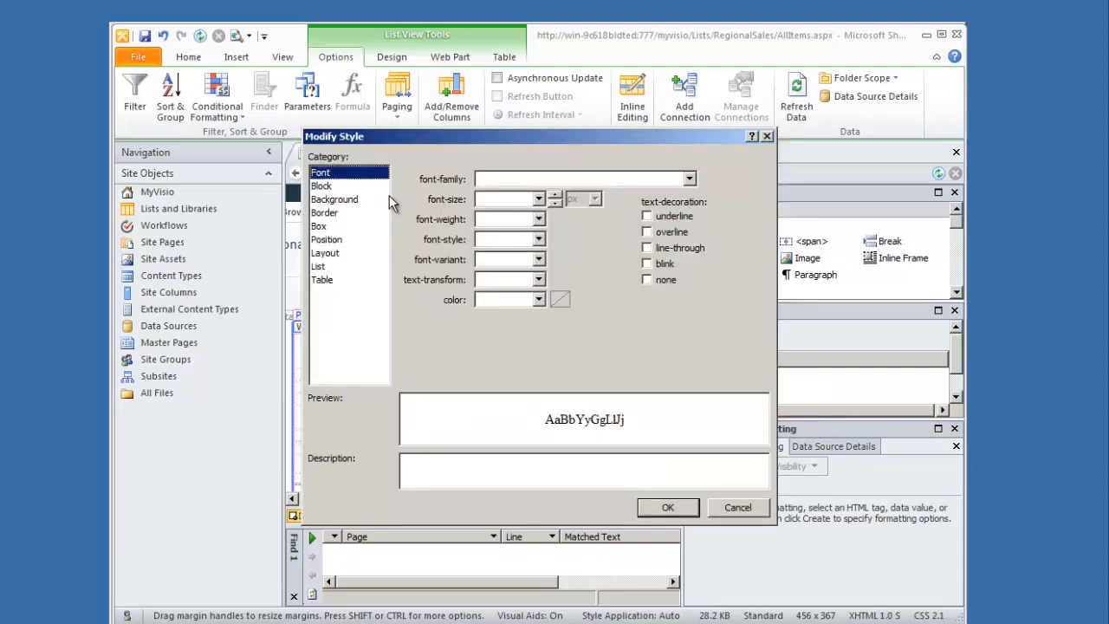
Set the rule's Background style background-color to #FF0000 red and confirm
left_click(332, 199)
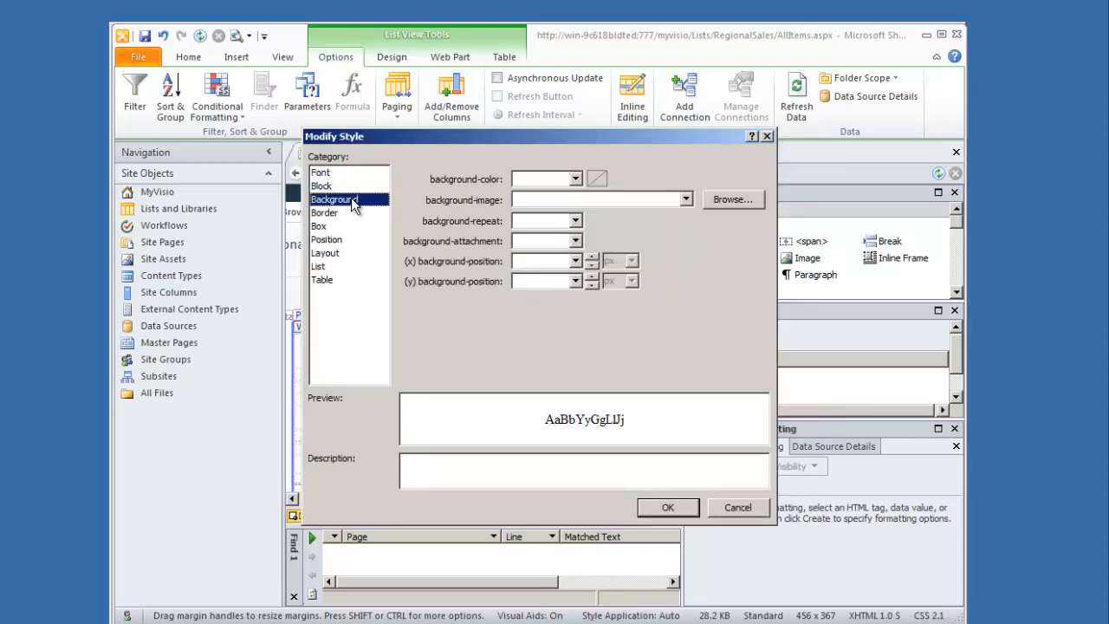
left_click(565, 178)
type("#FF0000")
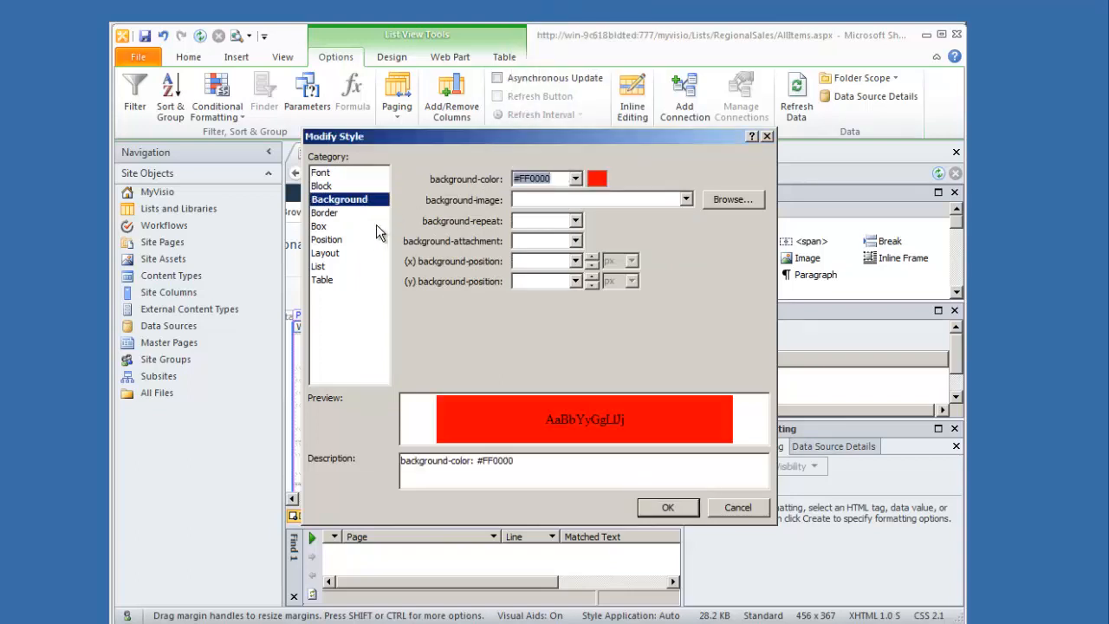
mouse_move(364, 242)
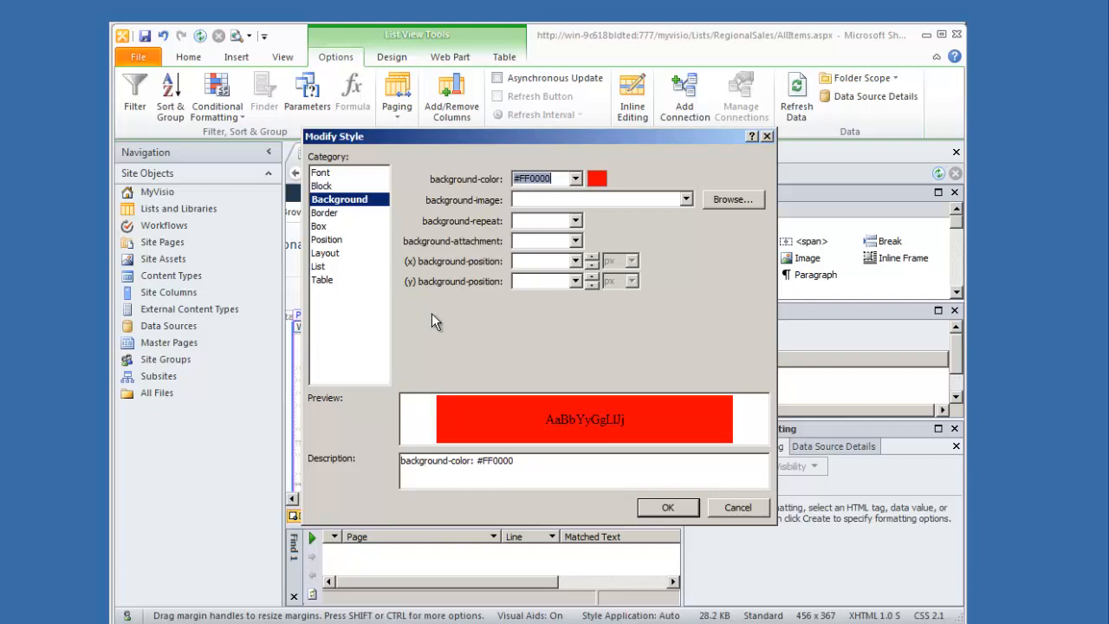
mouse_move(667, 510)
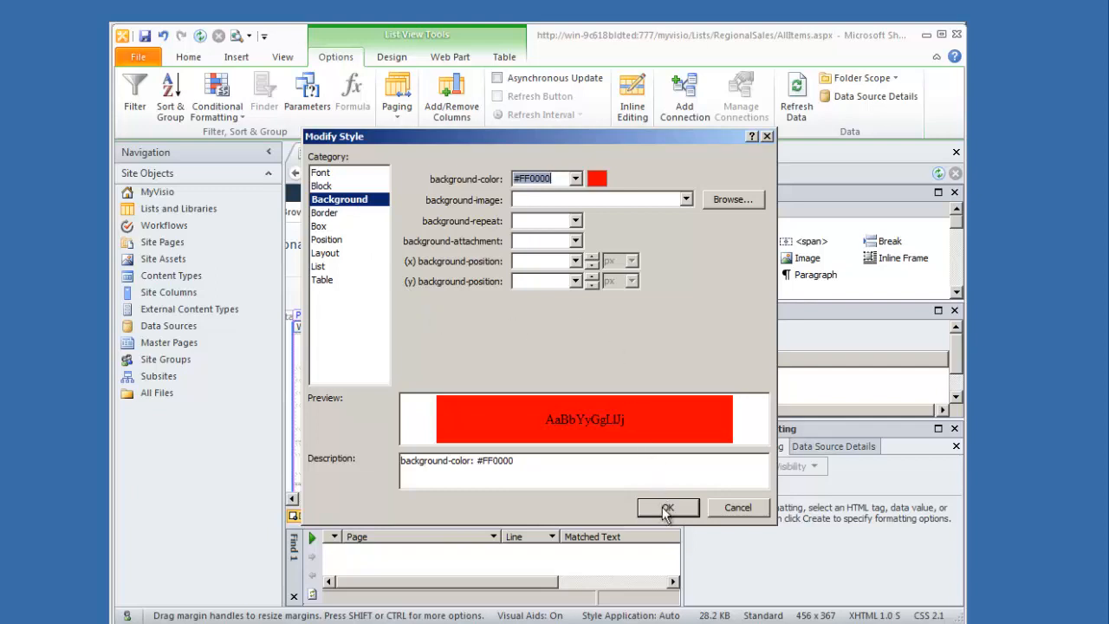
left_click(668, 507)
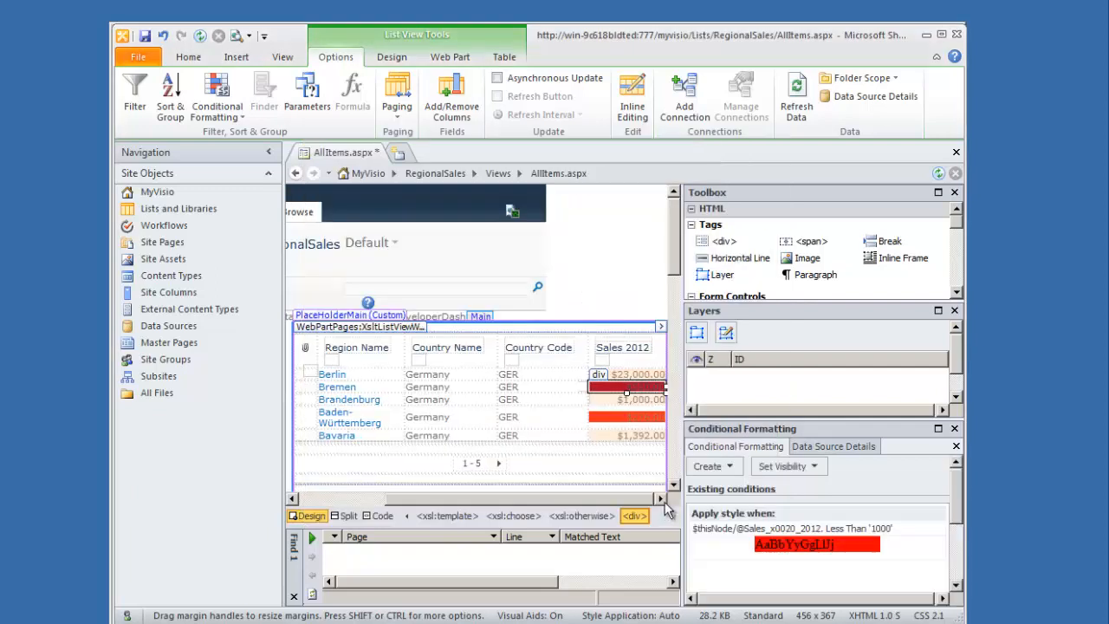
Save the All Items view with the red-background rule
left_click(145, 35)
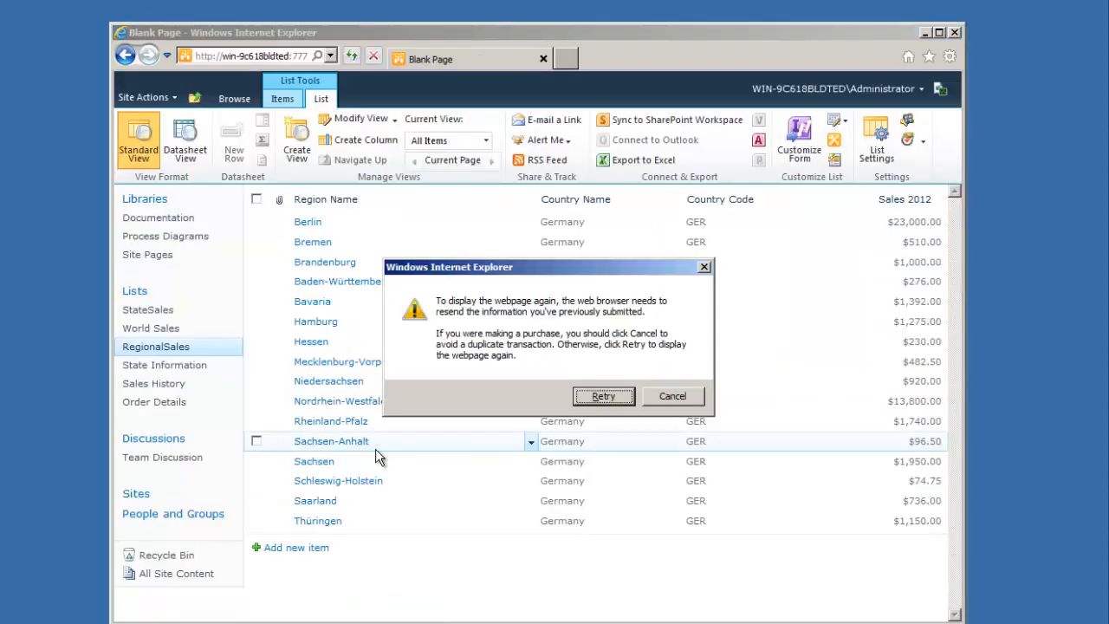
Retry the resend warning so the reloaded list shows red Sales 2012 cells
left_click(603, 395)
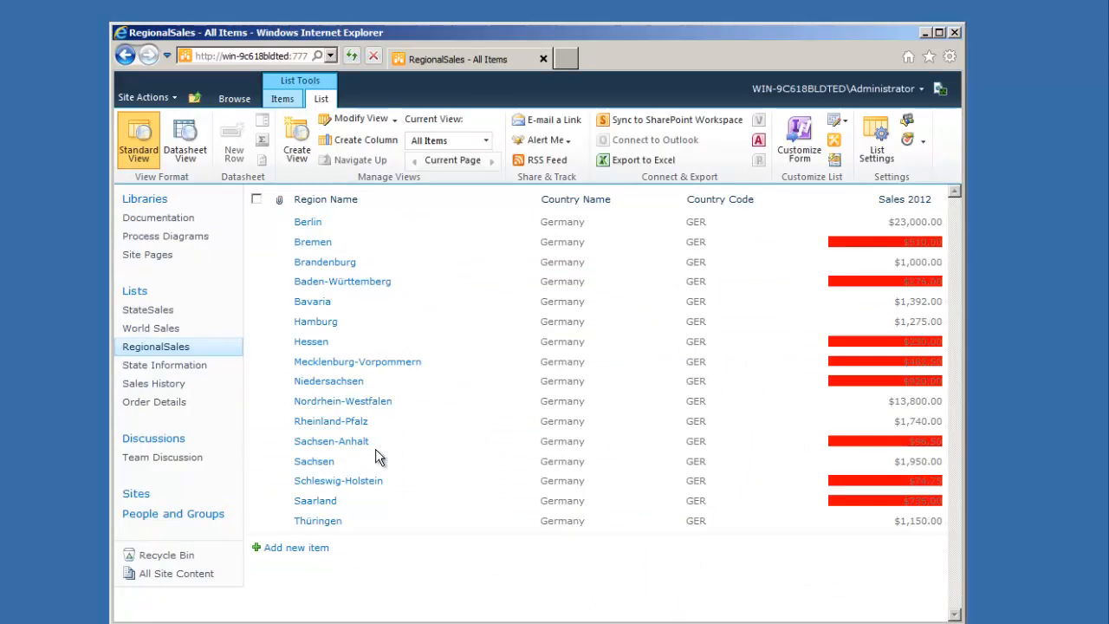